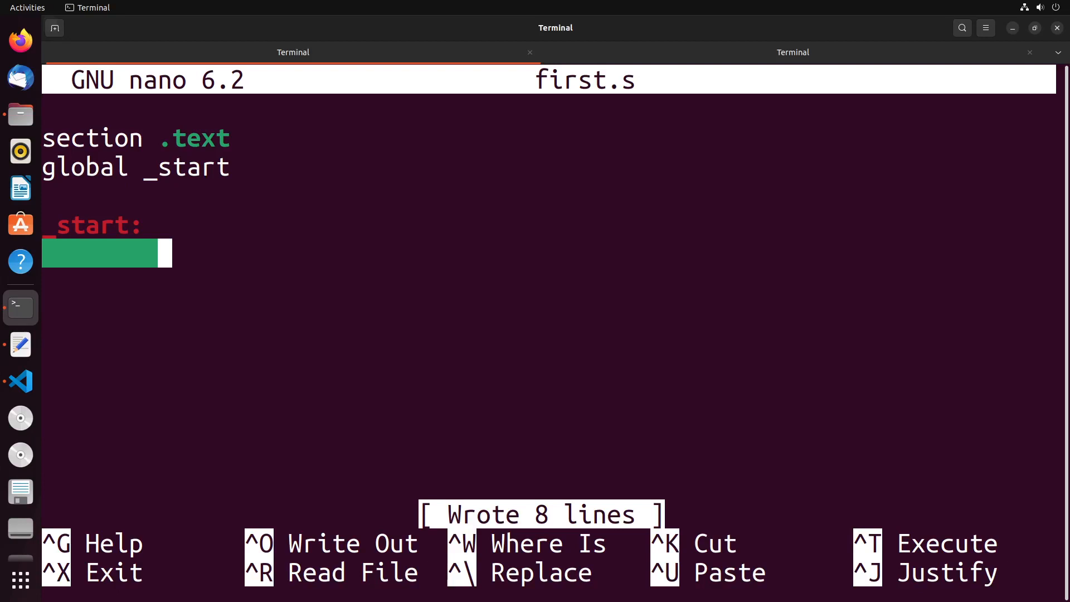
mouse_move(562, 270)
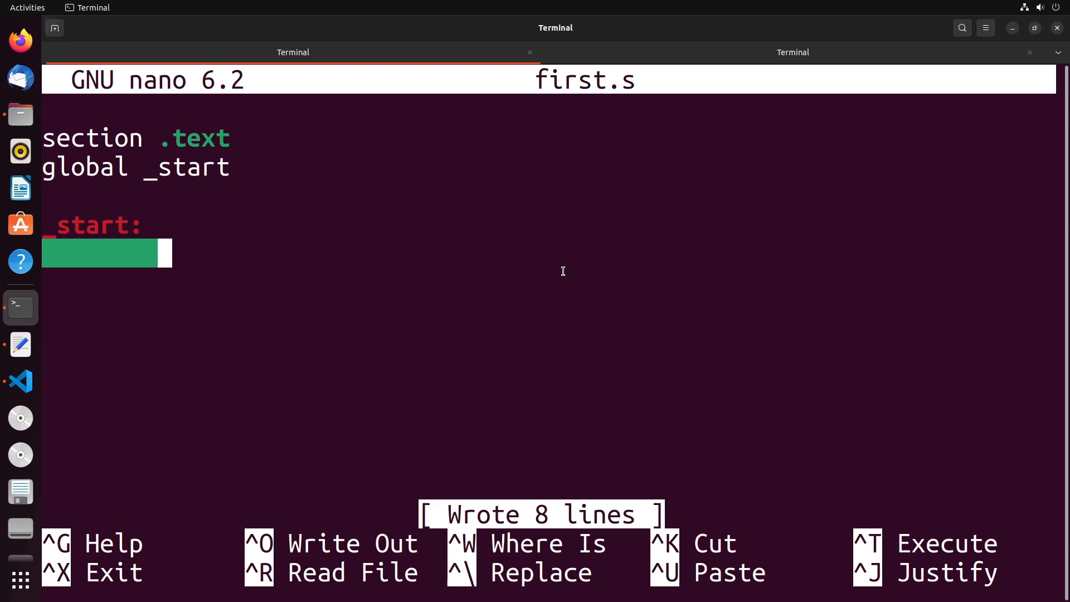
Begin the first instruction under _start: in first.s by typing 'MOV e'.
text(MOV e)
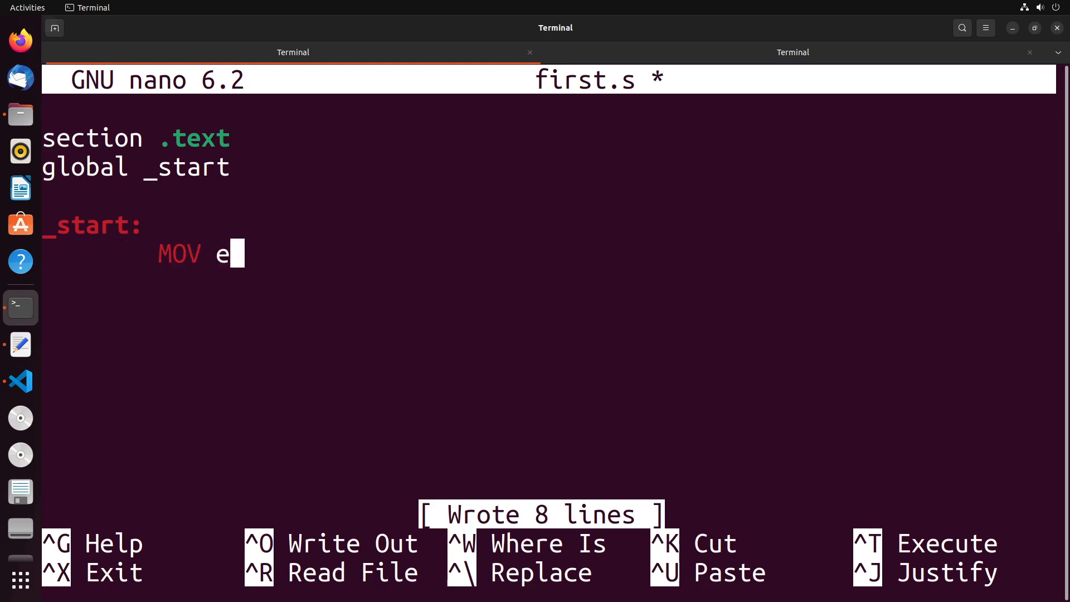
Complete 'MOV eax,2' and start the next line as 'SHR eax,'.
text(ax,2)
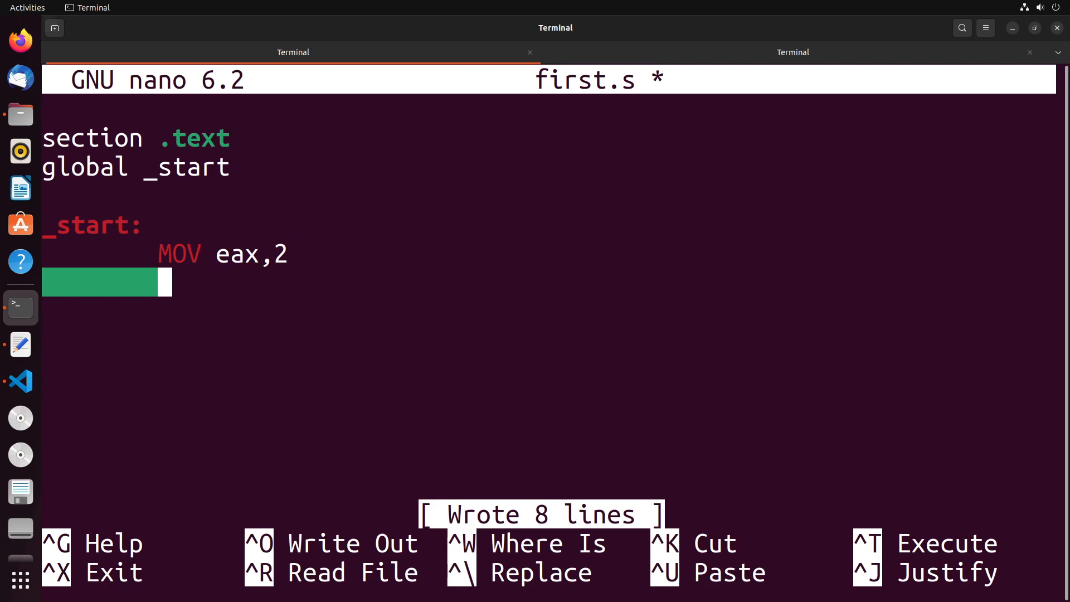
text(S)
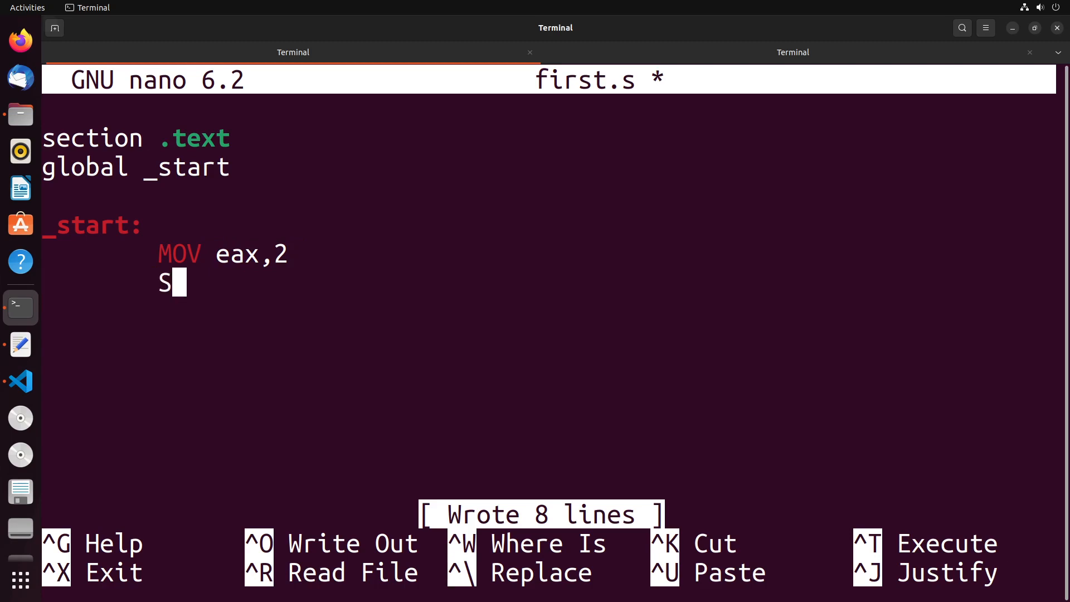
text(HR eax,)
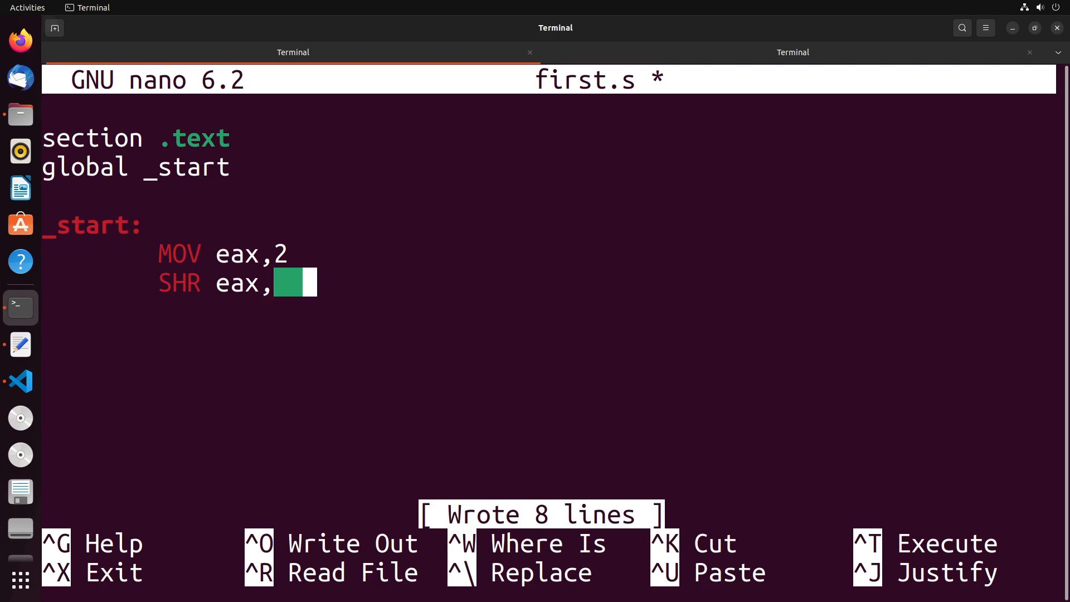
Annotate the shift line with the binary note '0010 -> 0001'.
text(0010)
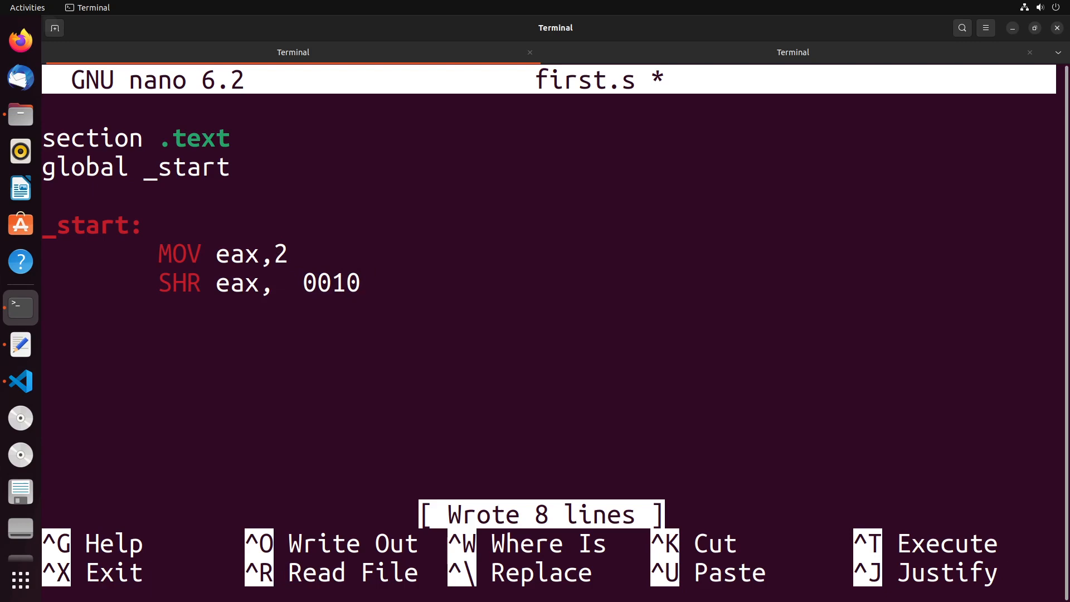
text(->)
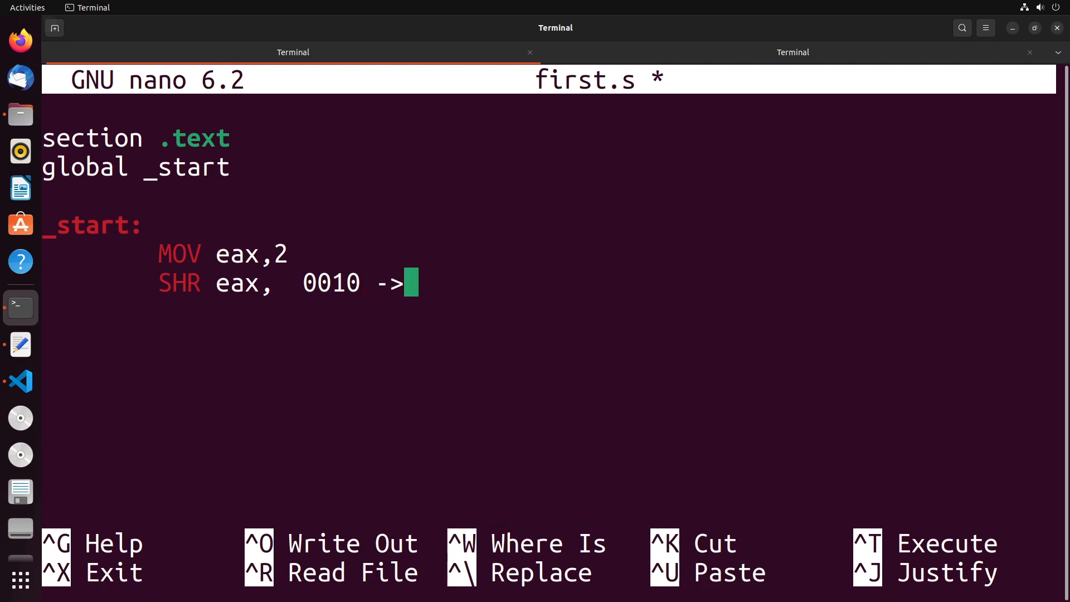
text(000)
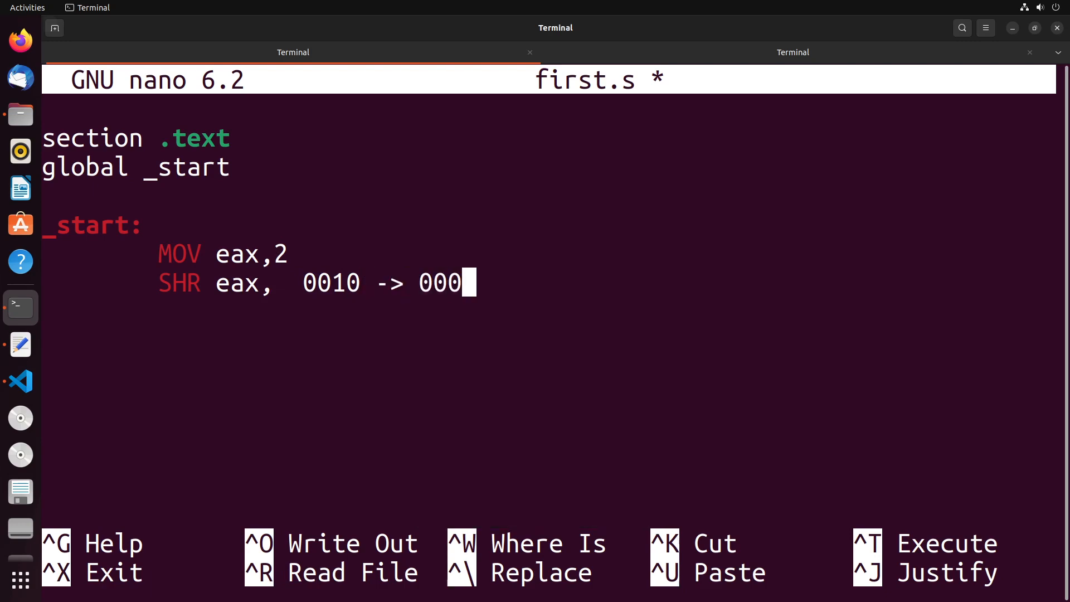
text(1)
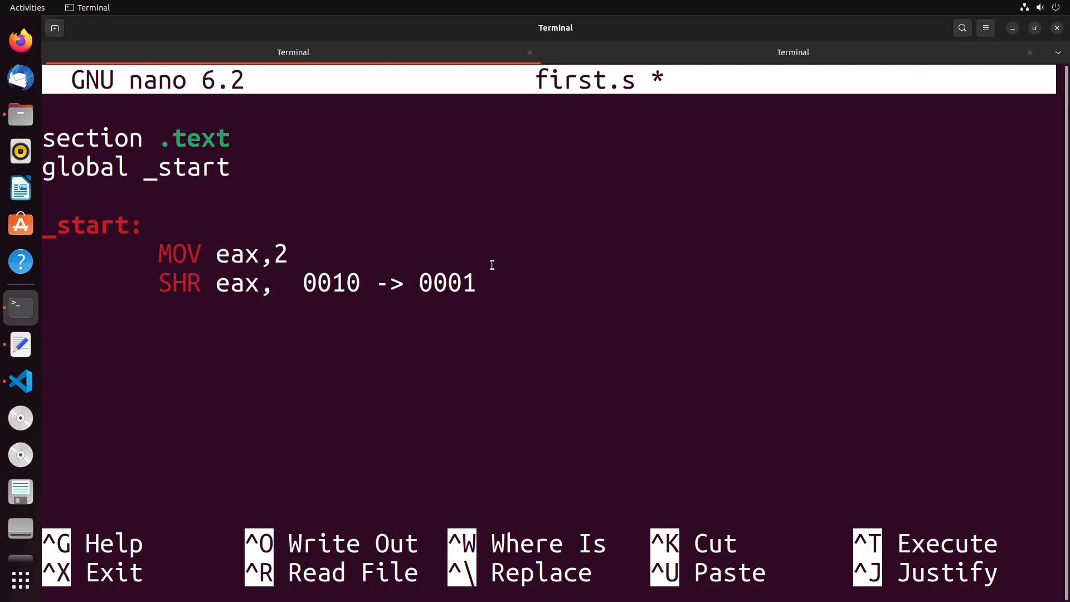
key(BackSpace)
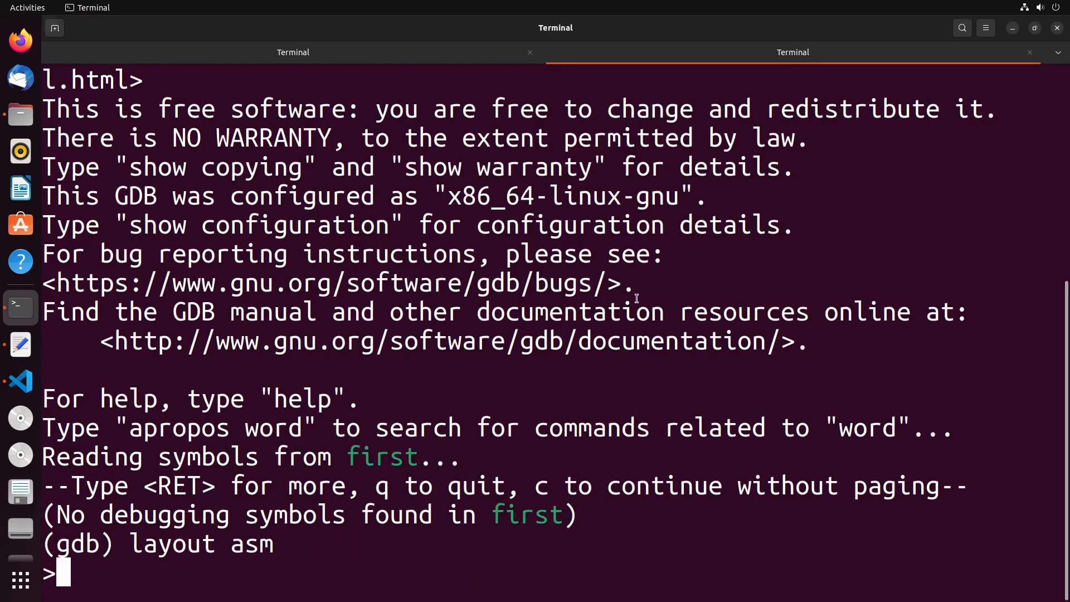
Link first.o with 'ld -m elf_i386 -o first first.o' and type 'layout asm' in GDB.
text(ld -m elf_i386 -o first first.o)
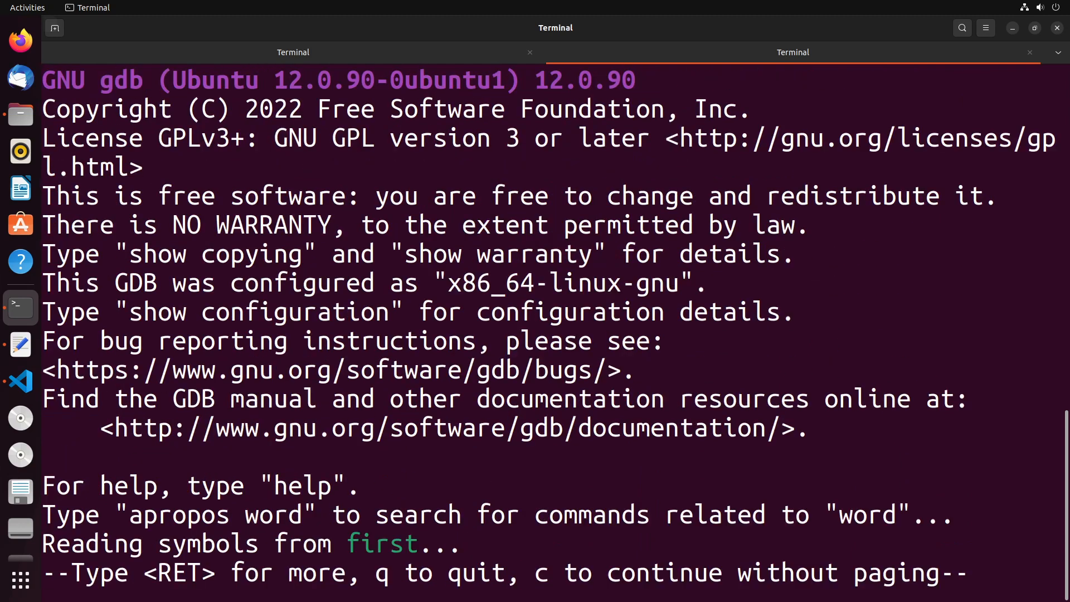
text(lay)
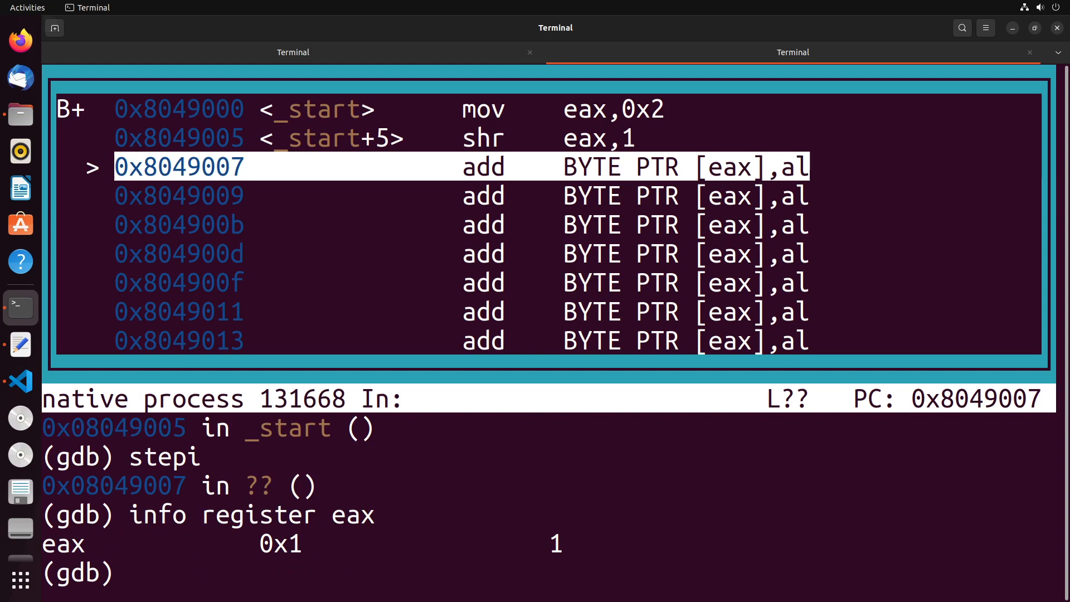
Type the binary note '0100 -> 0010' at the GDB prompt, correcting typos.
text(0)
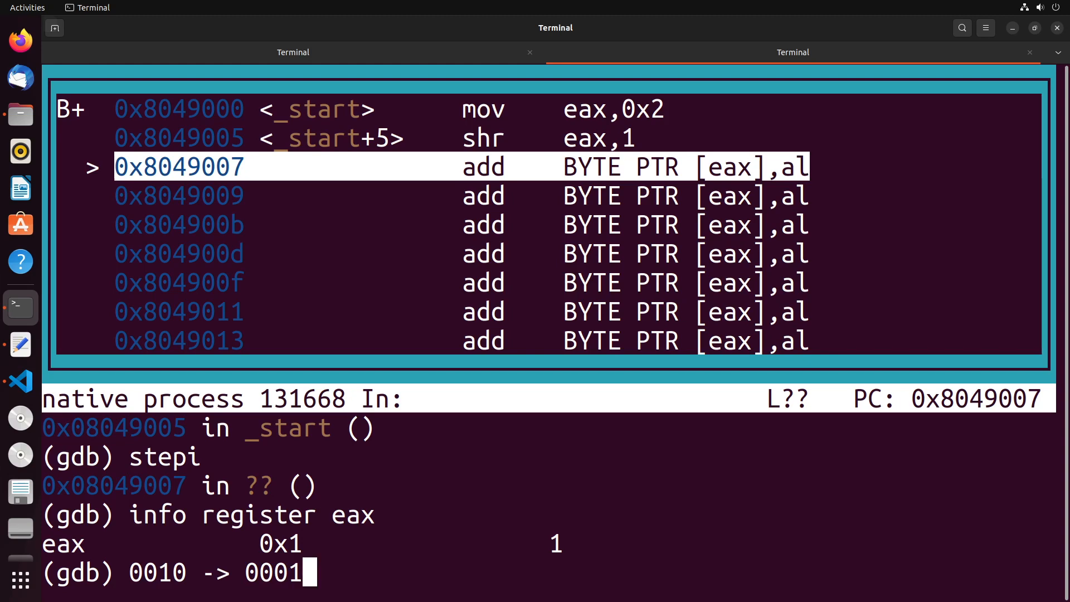
key(BackSpace)
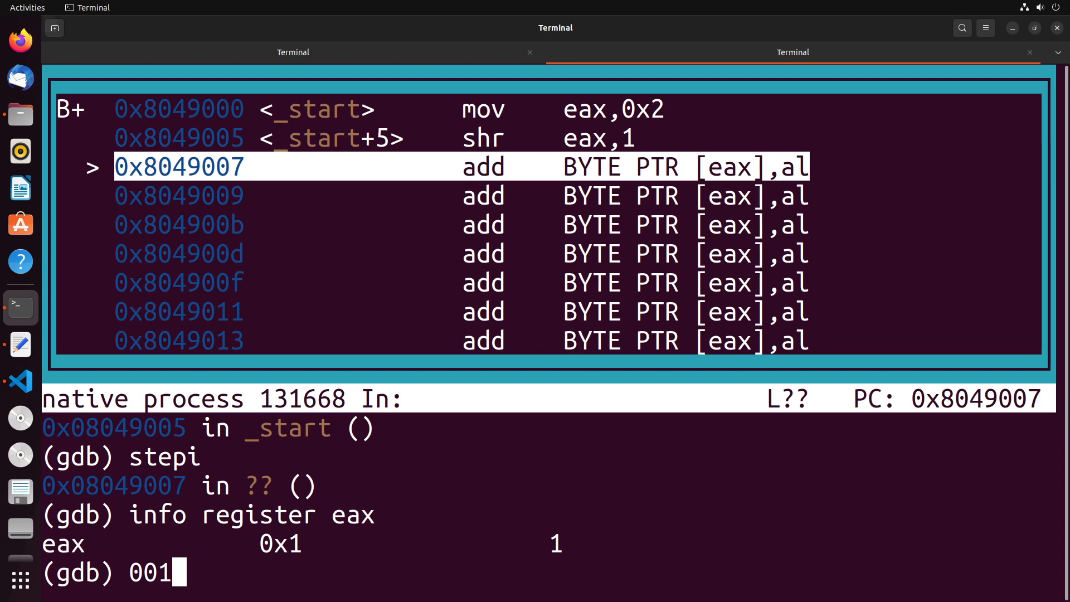
key(BackSpace)
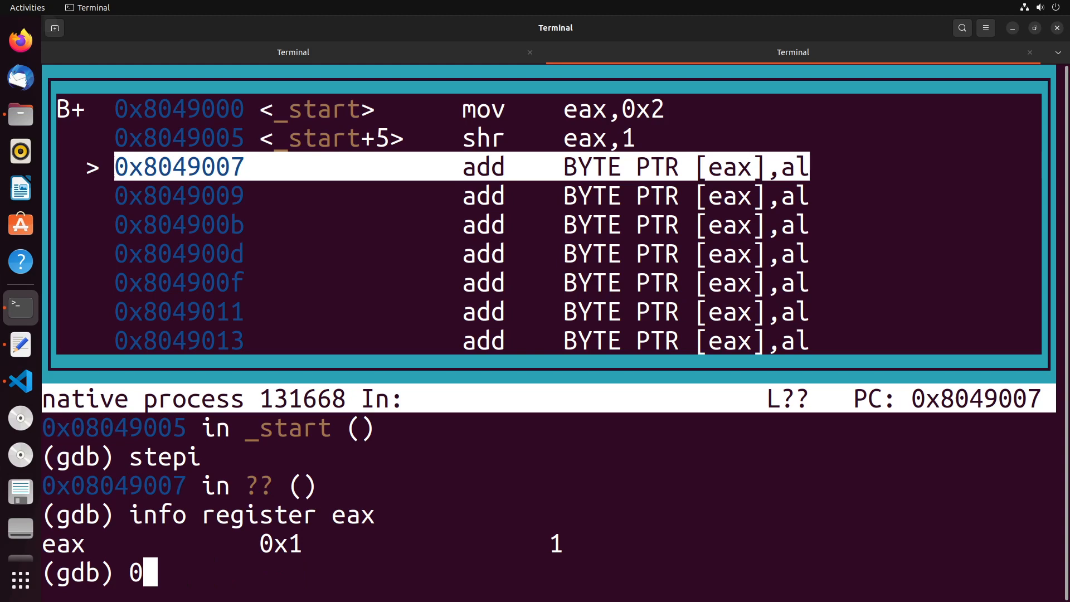
text(100 -)
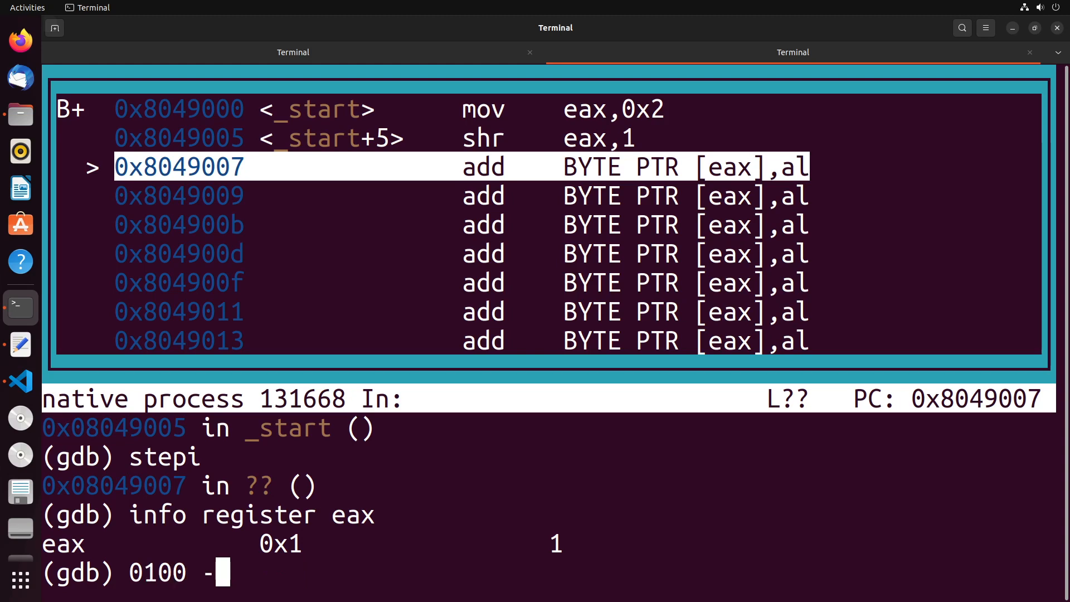
text(>)
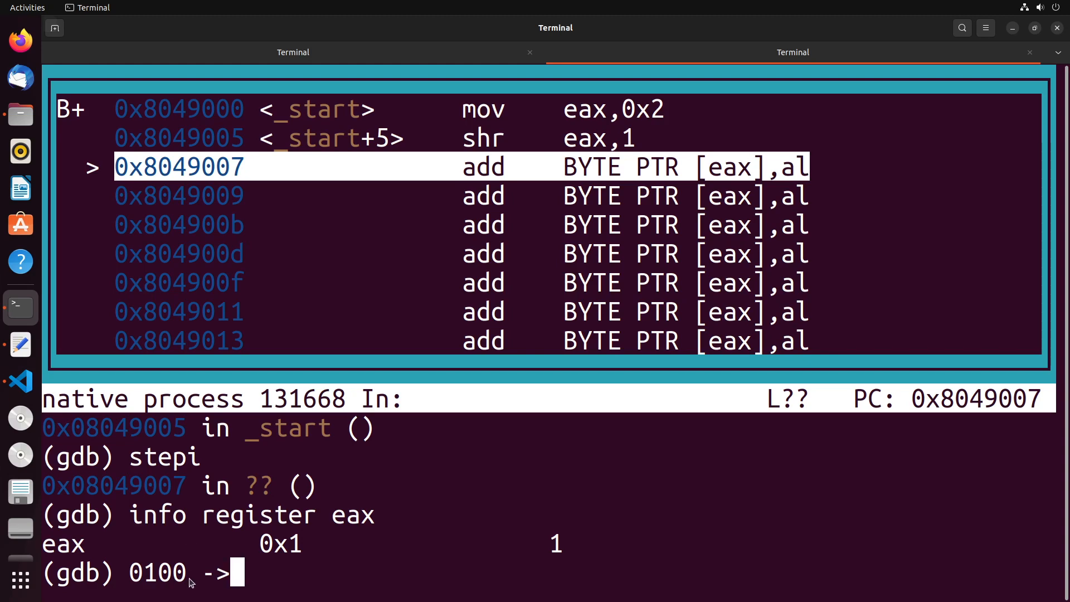
mouse_move(549, 590)
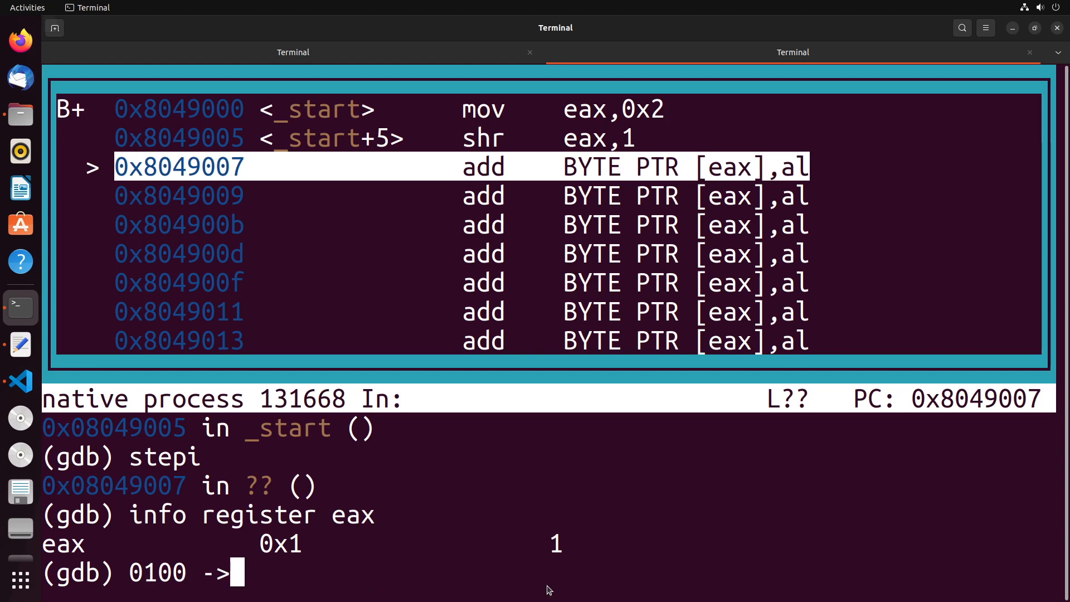
text(0010)
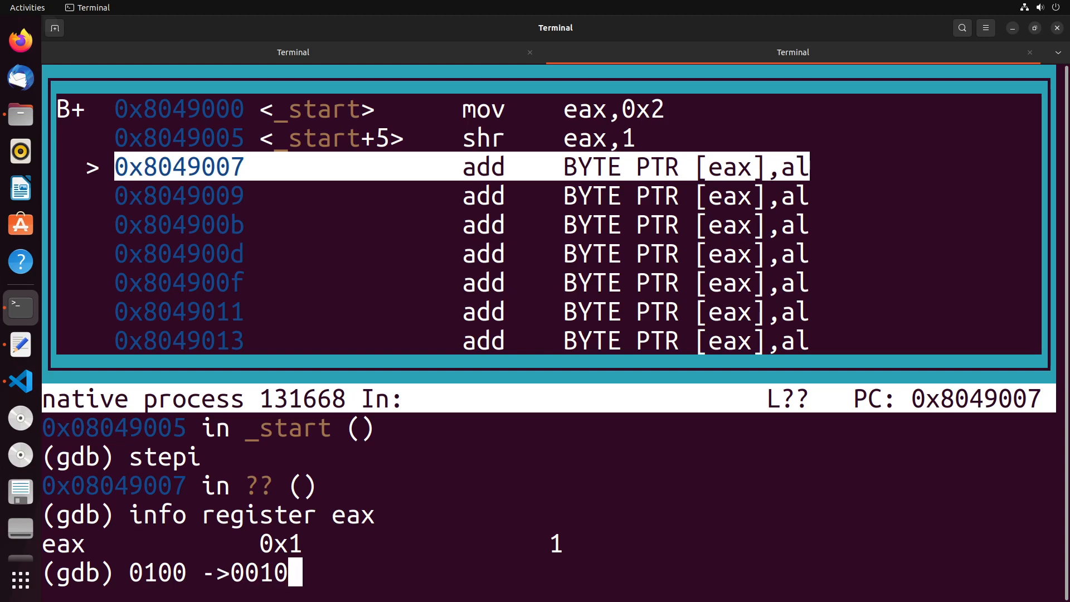
key(BackSpace)
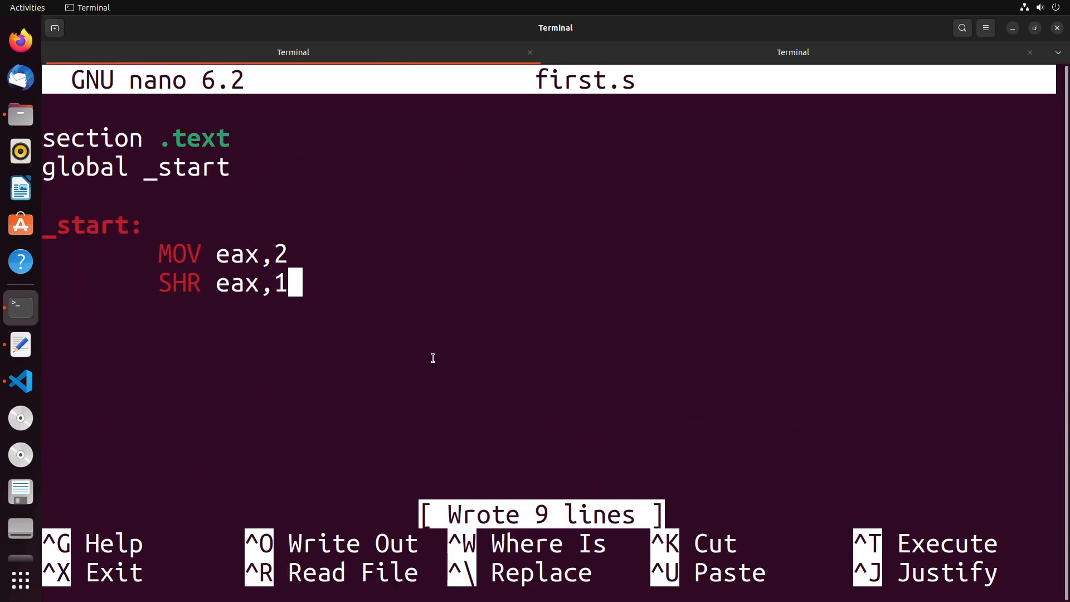
Replace the value 2 with 12 in the MOV eax line of first.s.
key(BackSpace)
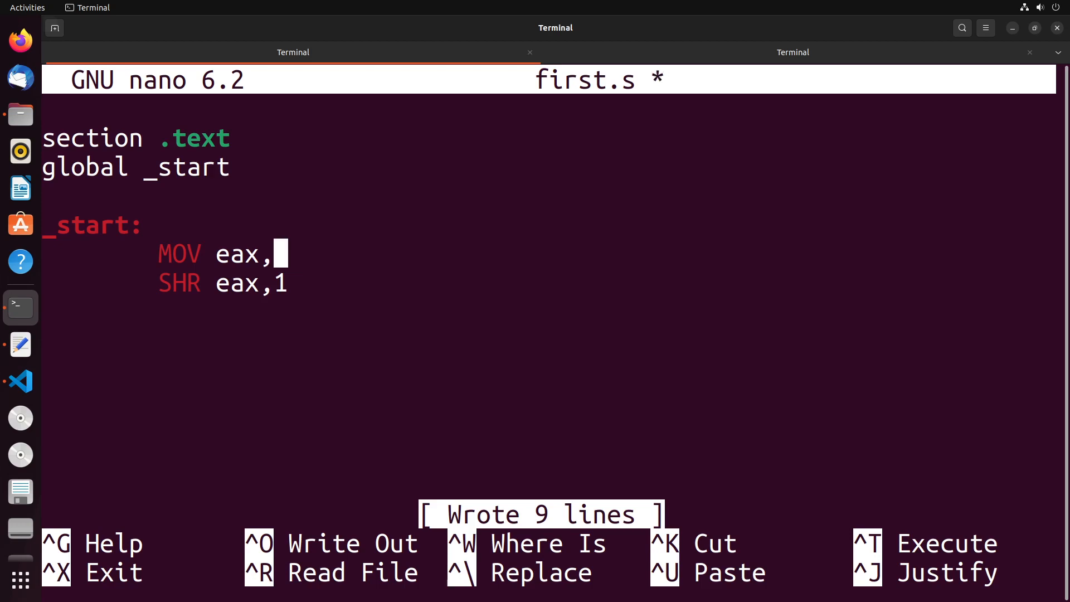
text(10)
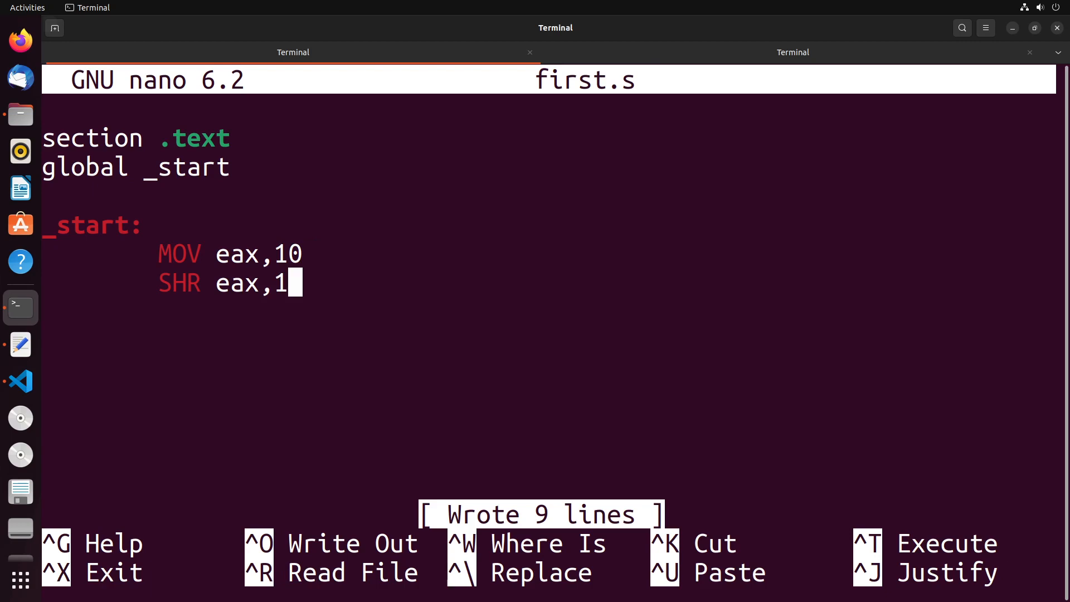
text(2)
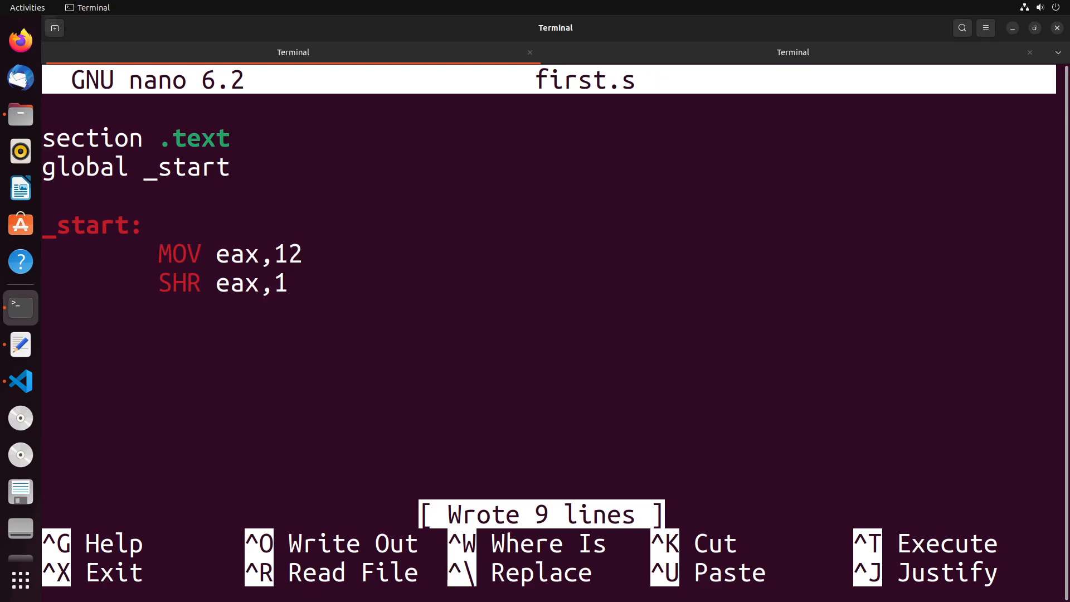
text(2)
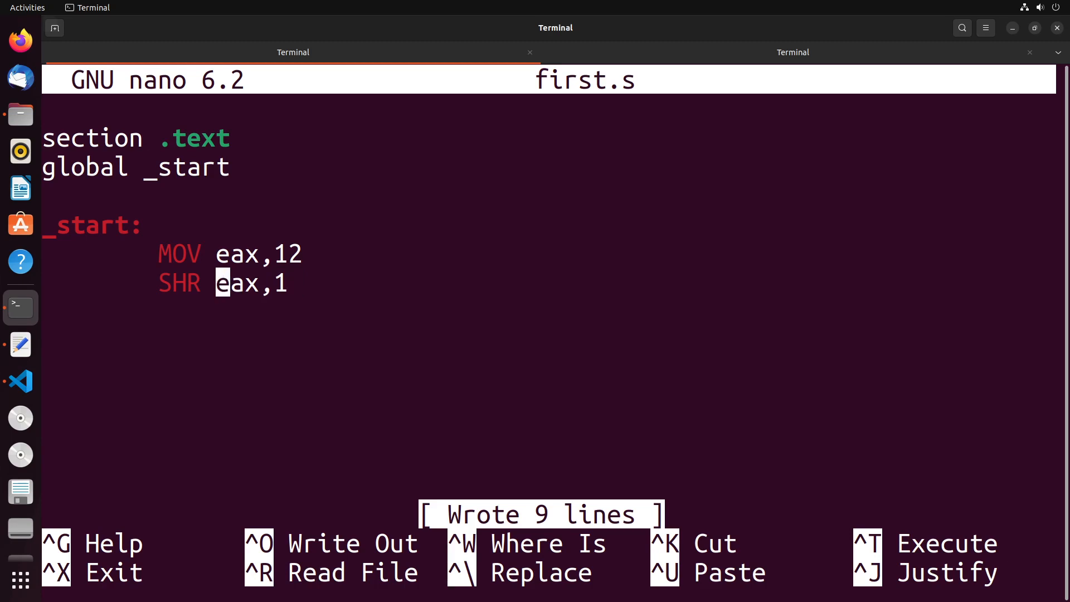
Turn SHR into SHL and append the note '-> 0010 0100', then clear the line.
key(BackSpace)
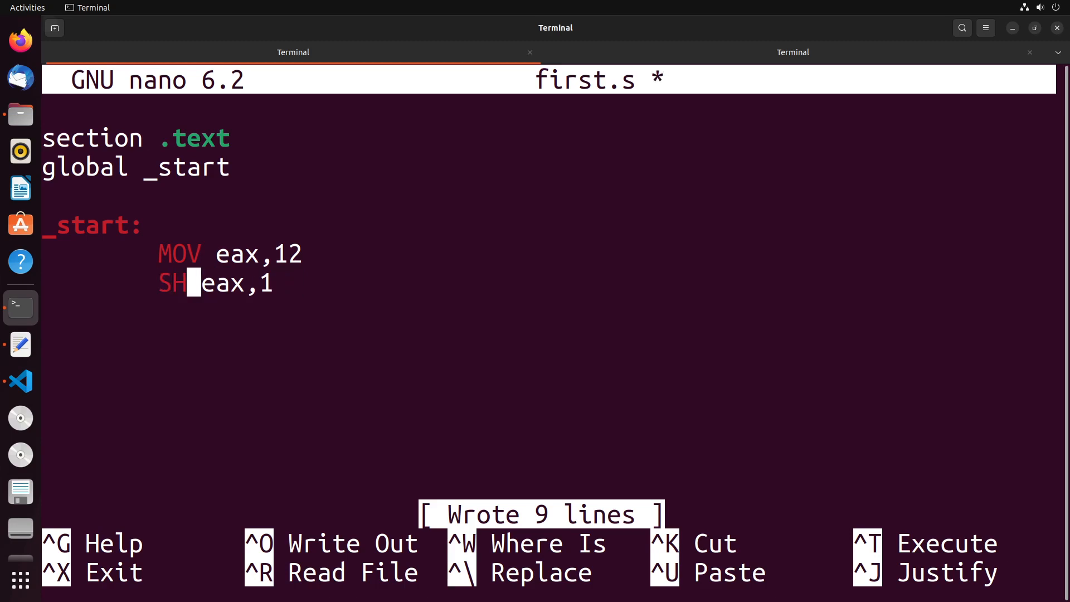
text(L)
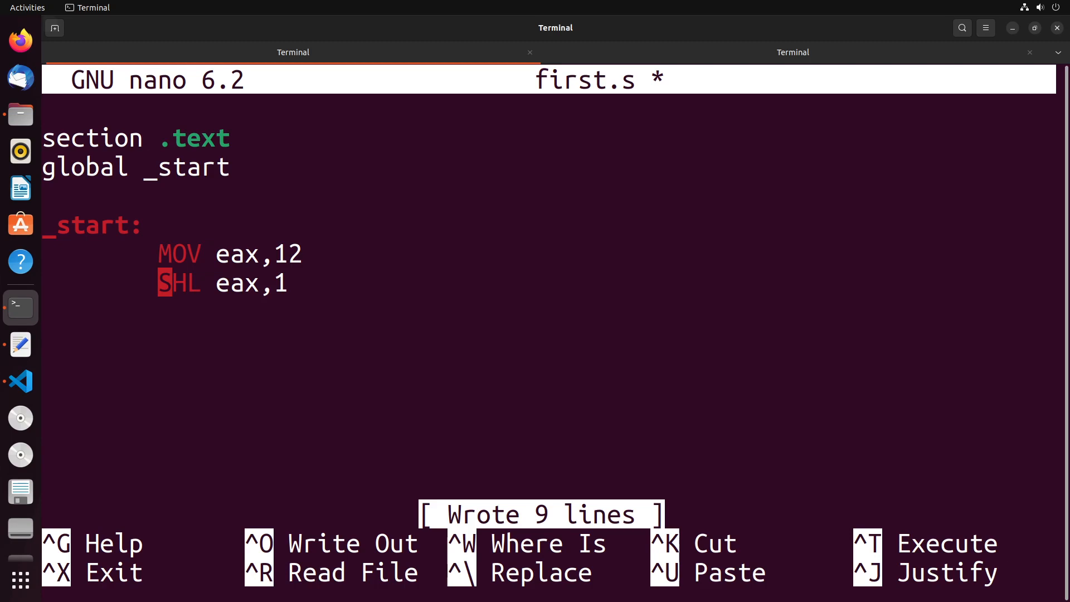
key(BackSpace)
text( -)
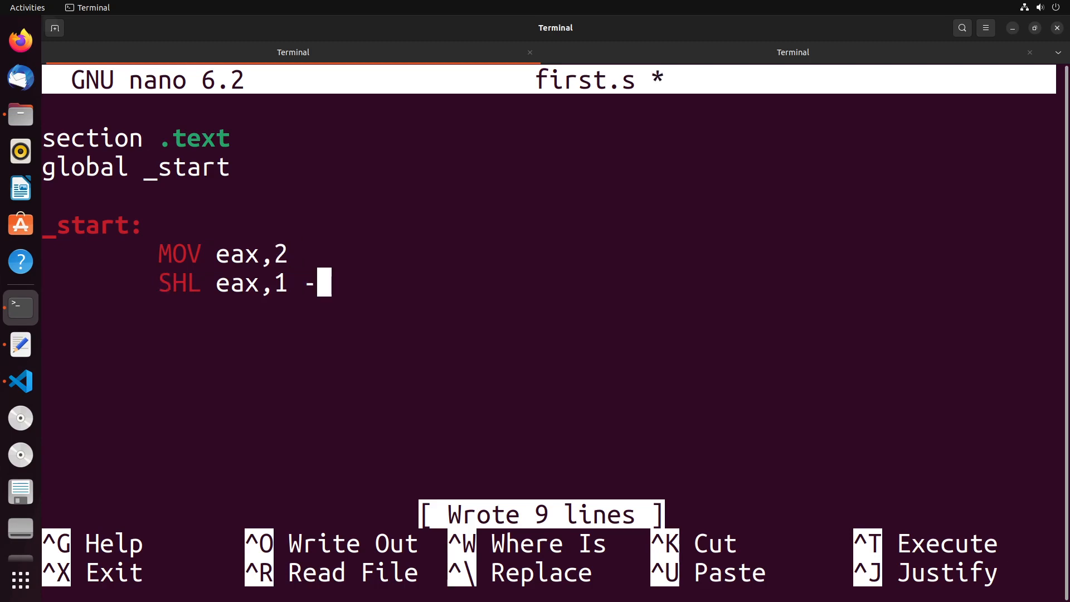
text(>)
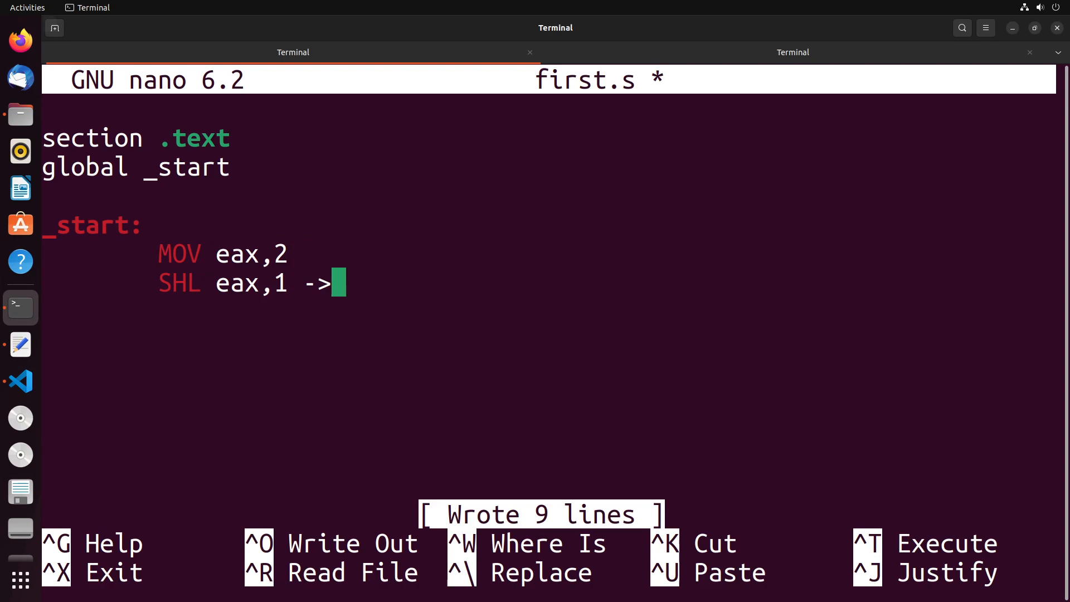
text(0010)
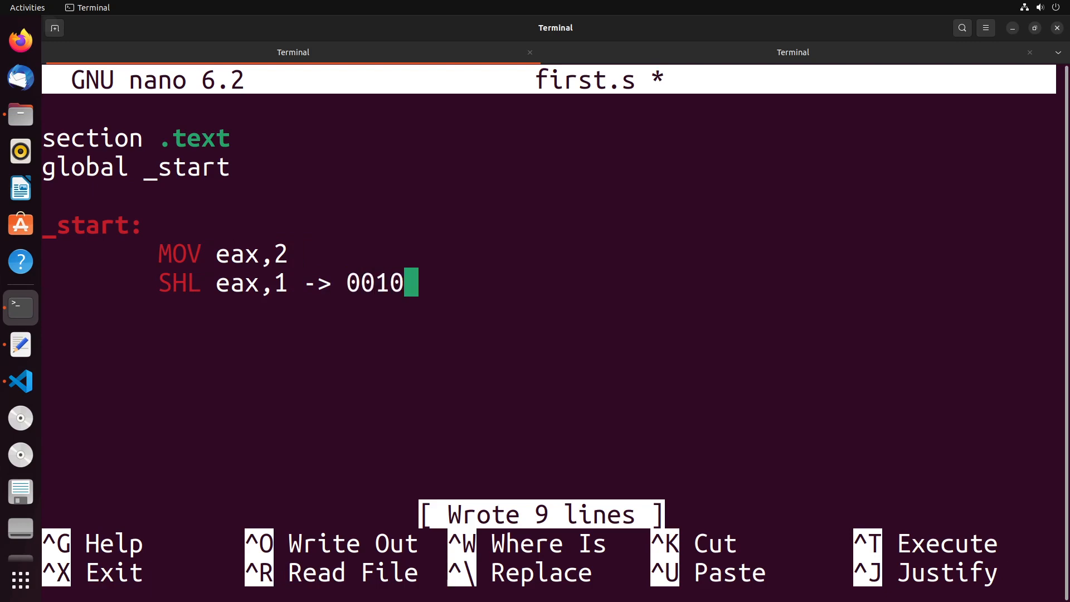
text(01)
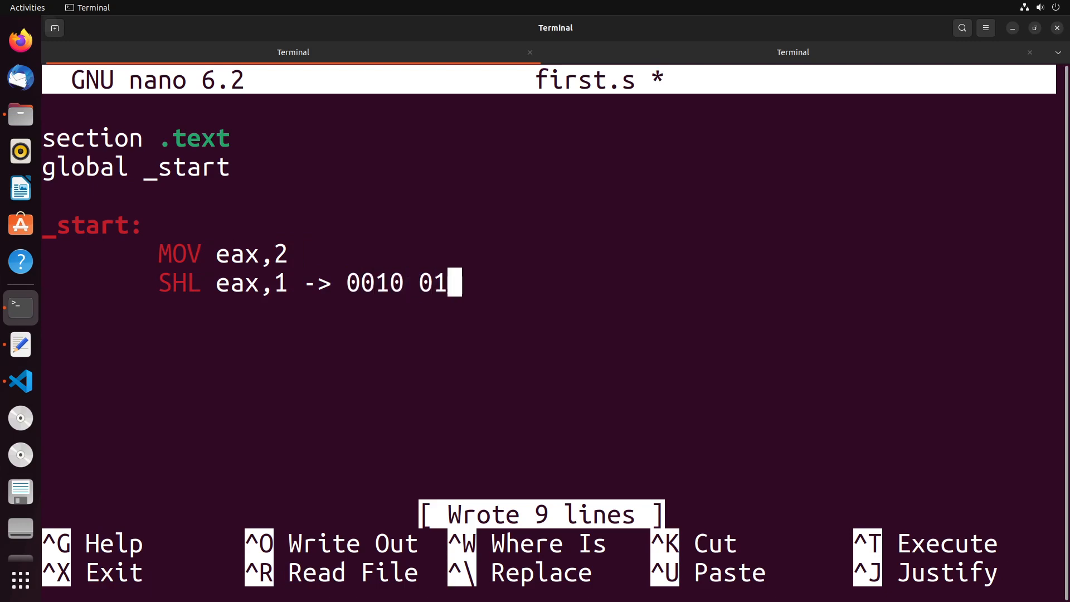
text(00)
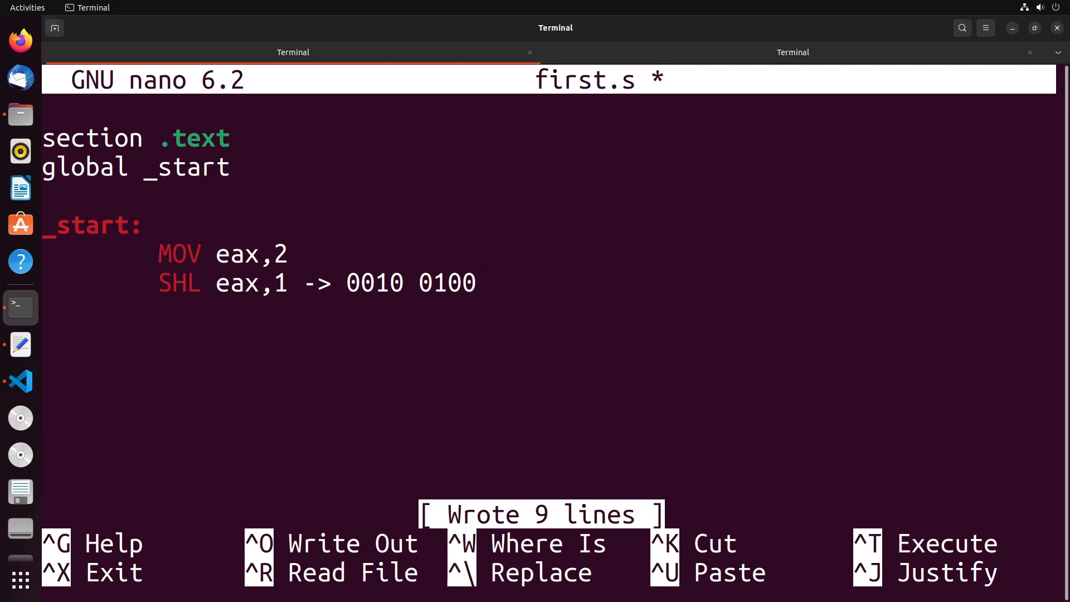
key(BackSpace)
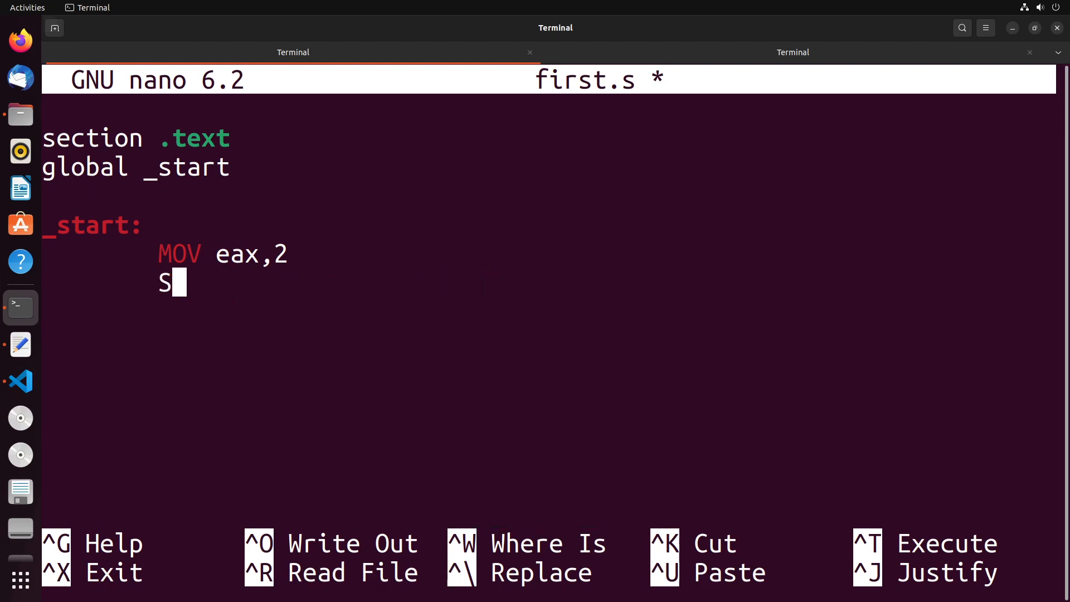
Retype the shift line as 'SAL' and save first.s.
text(AR)
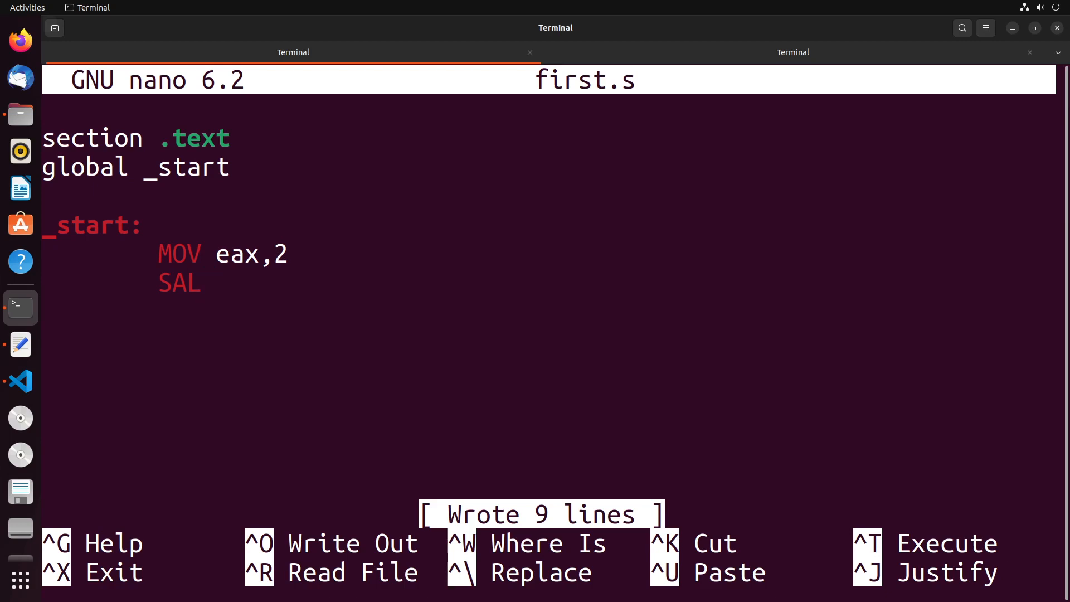
click(208, 283)
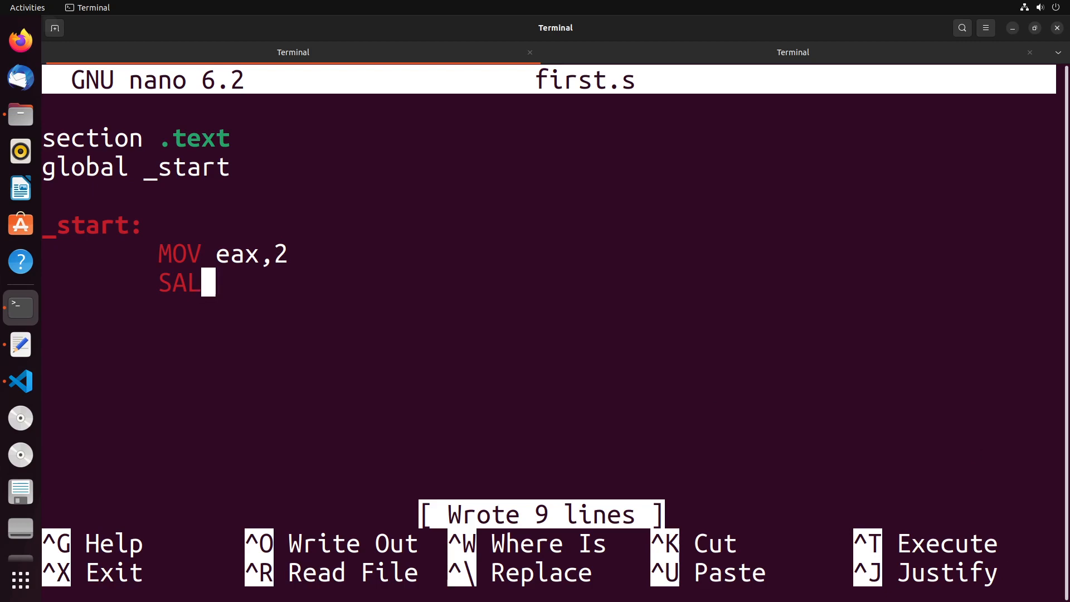